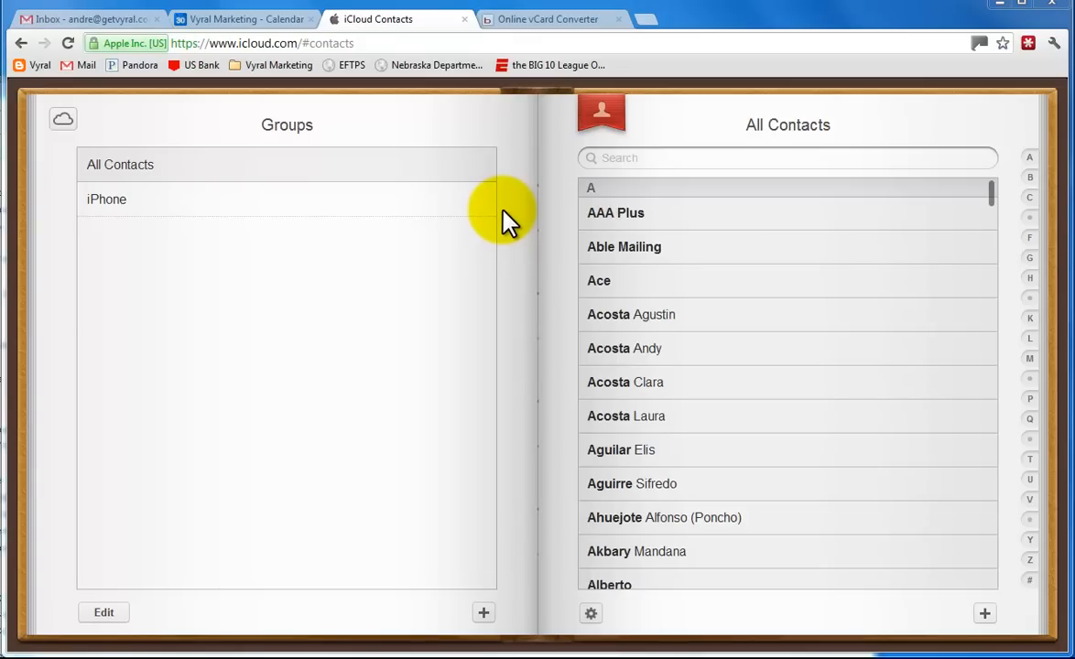
mouse_move(520, 209)
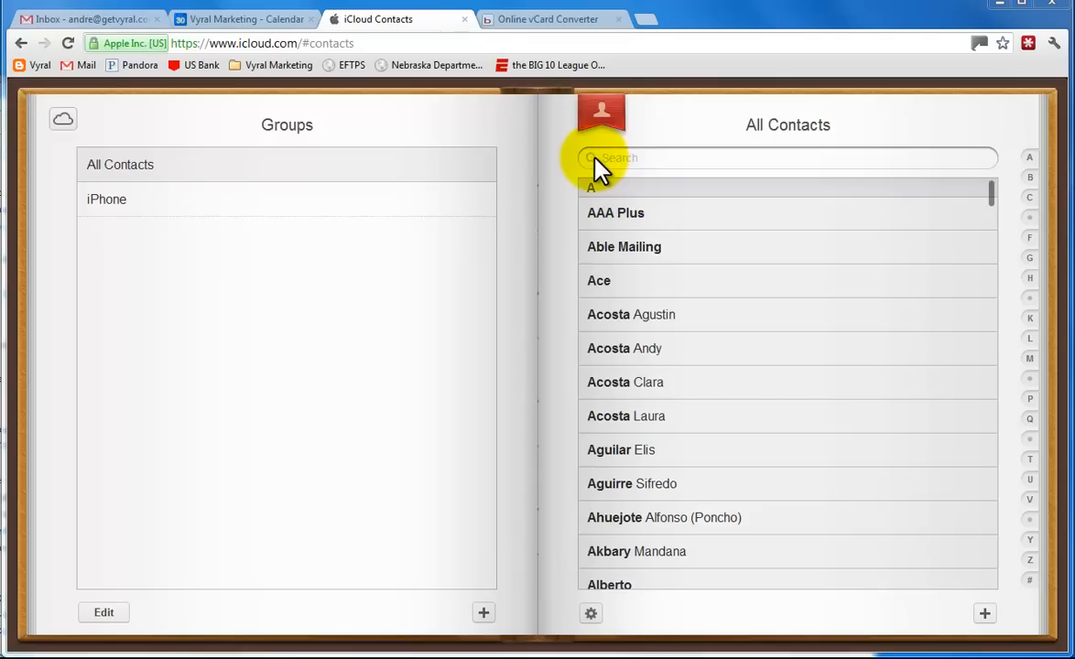
mouse_move(62, 125)
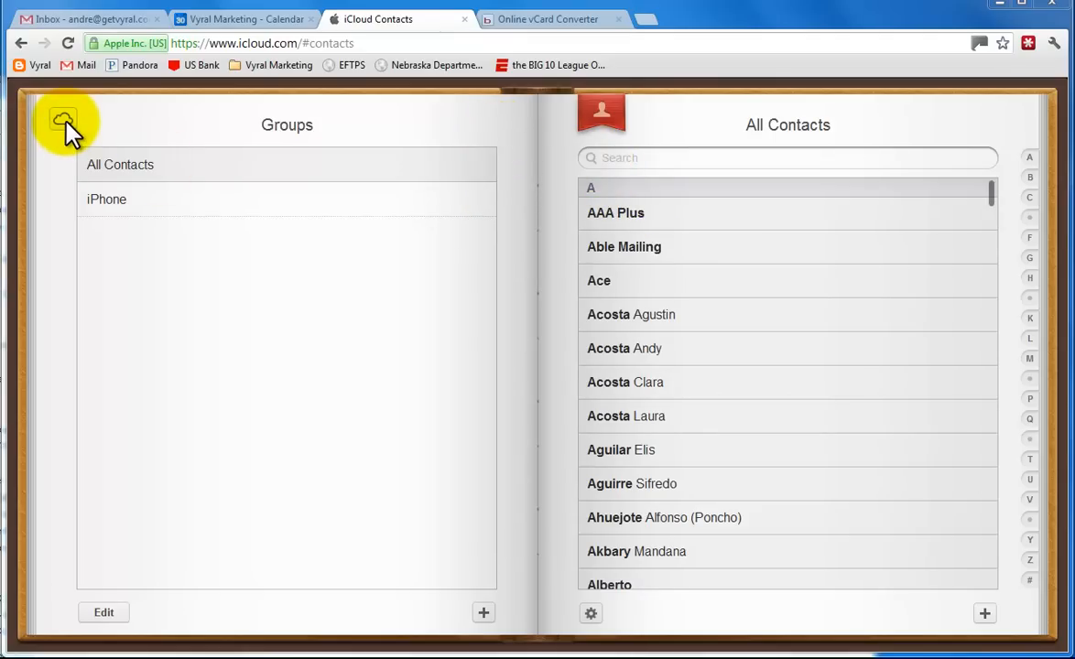
- Return to iCloud Contacts and show all contacts, selecting the first contact AAA Plus
left_click(60, 121)
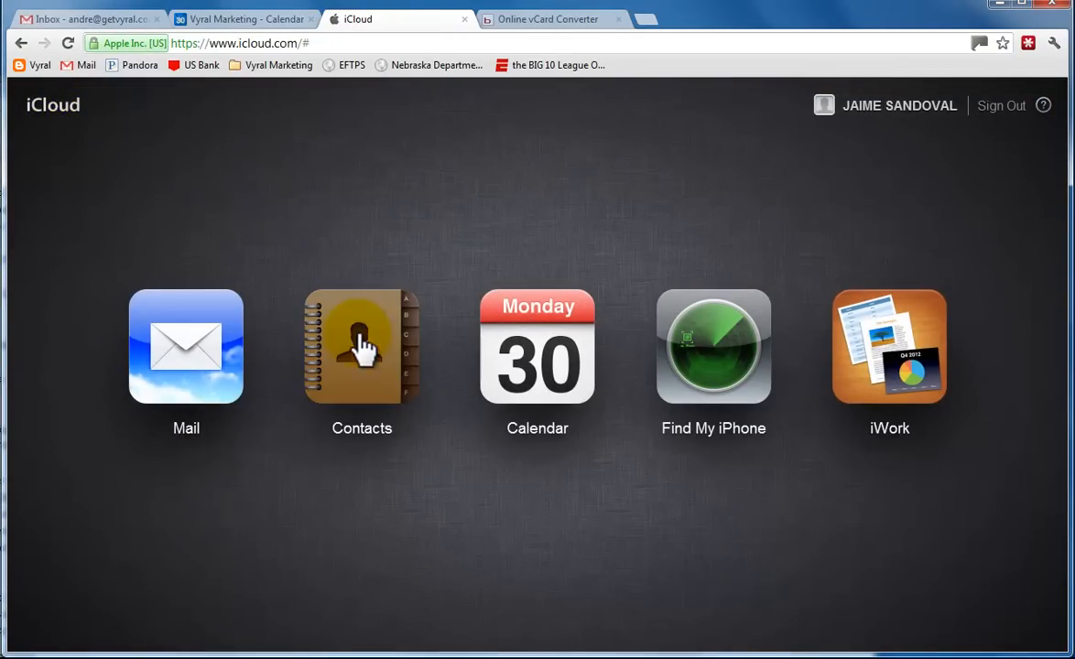
left_click(363, 348)
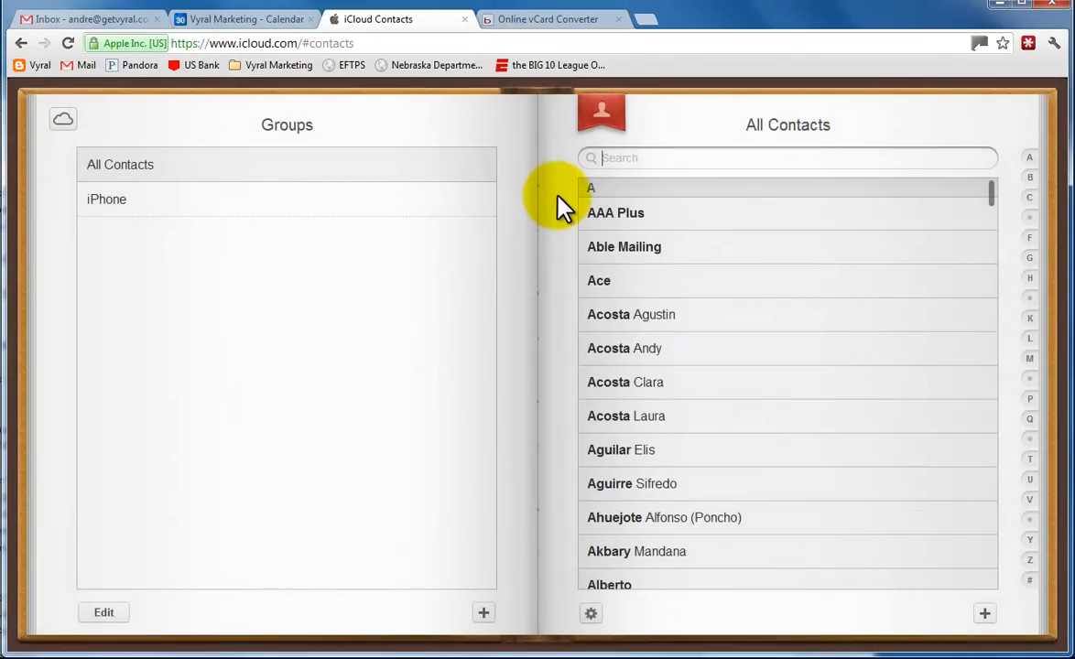
mouse_move(234, 169)
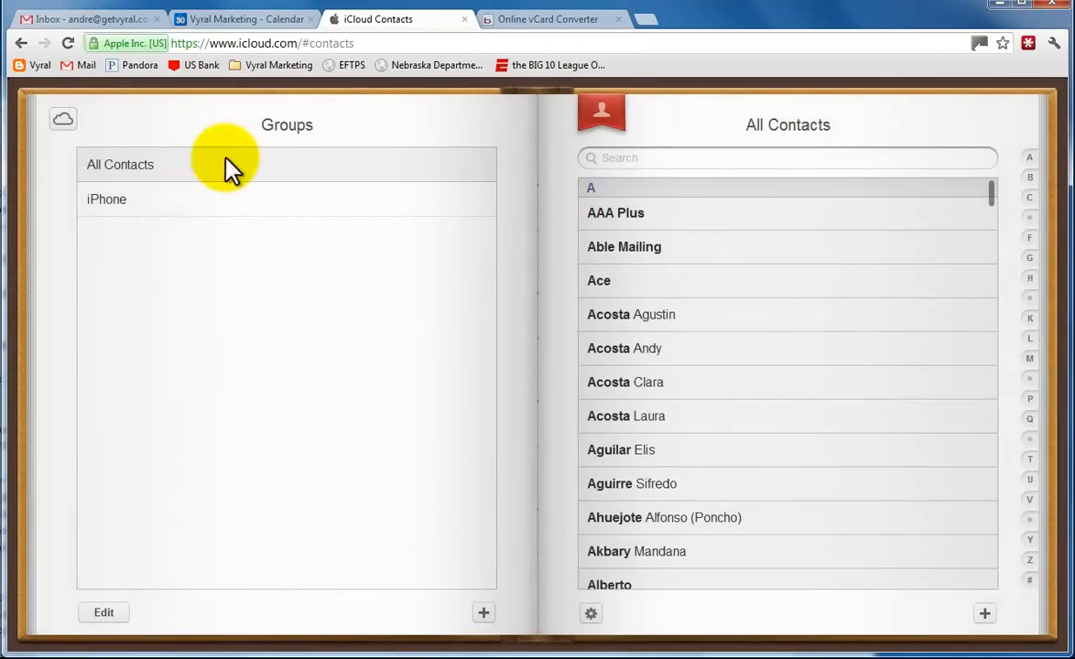
left_click(121, 165)
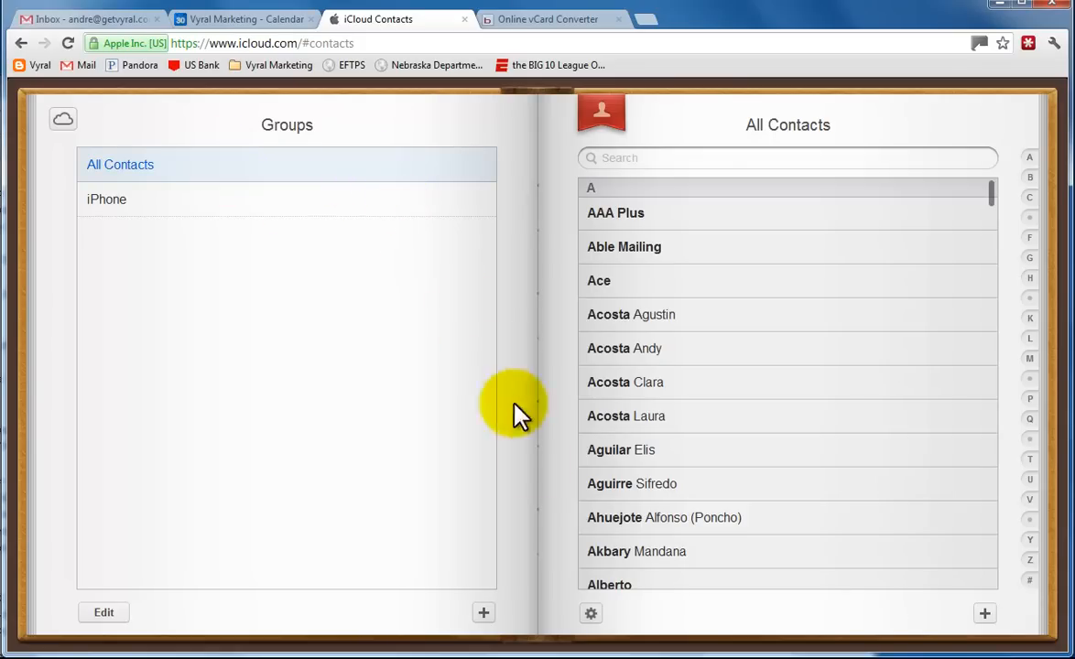
left_click(590, 613)
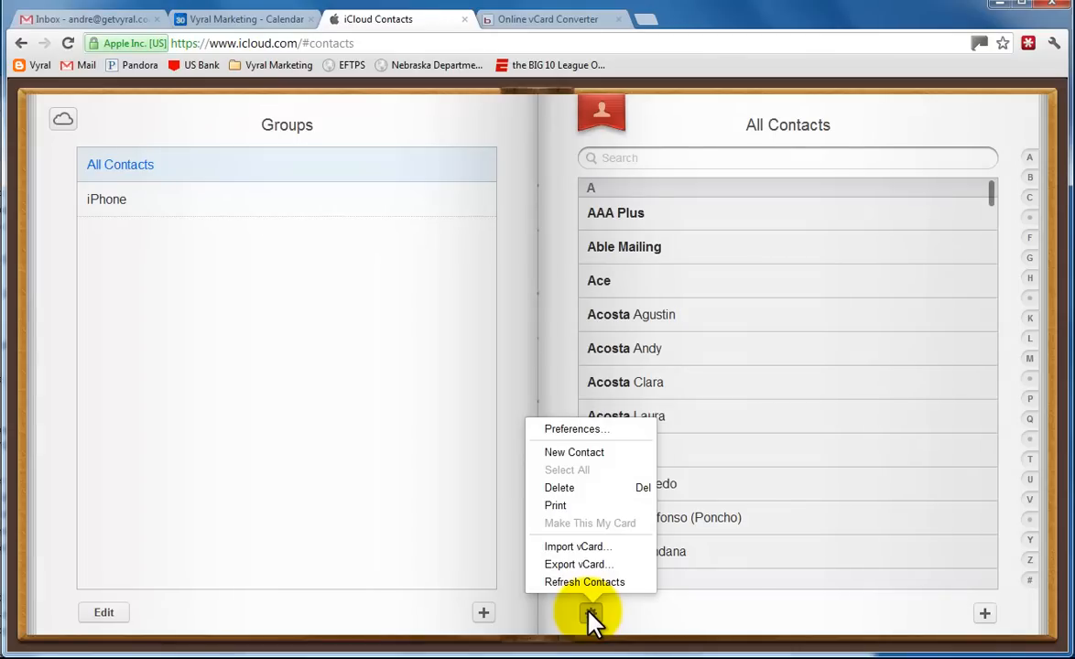
left_click(693, 302)
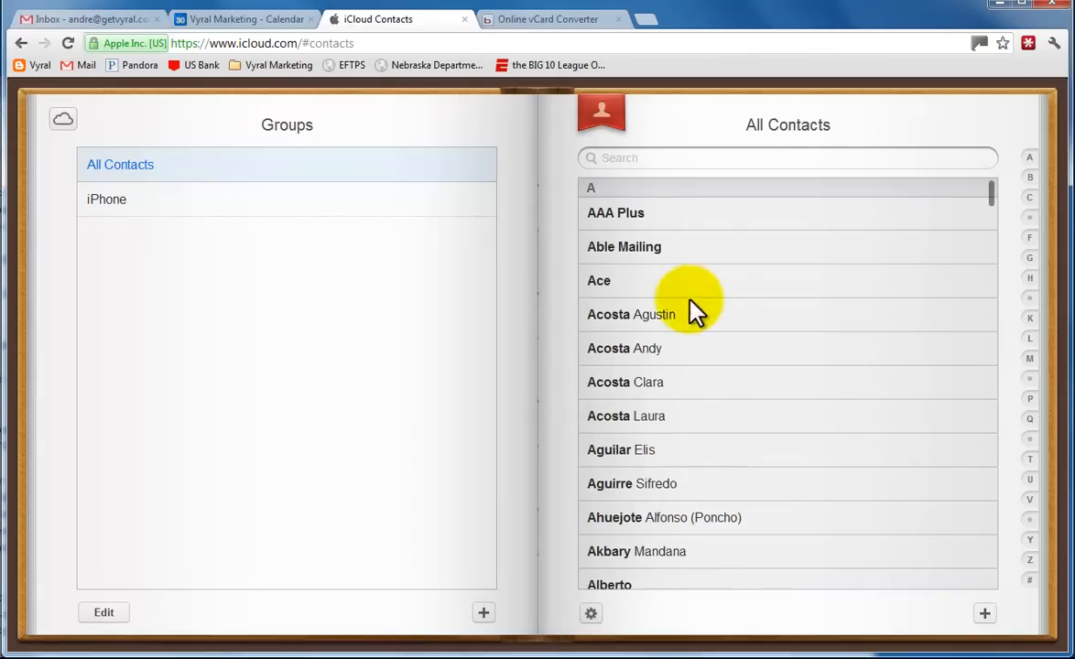
left_click(615, 212)
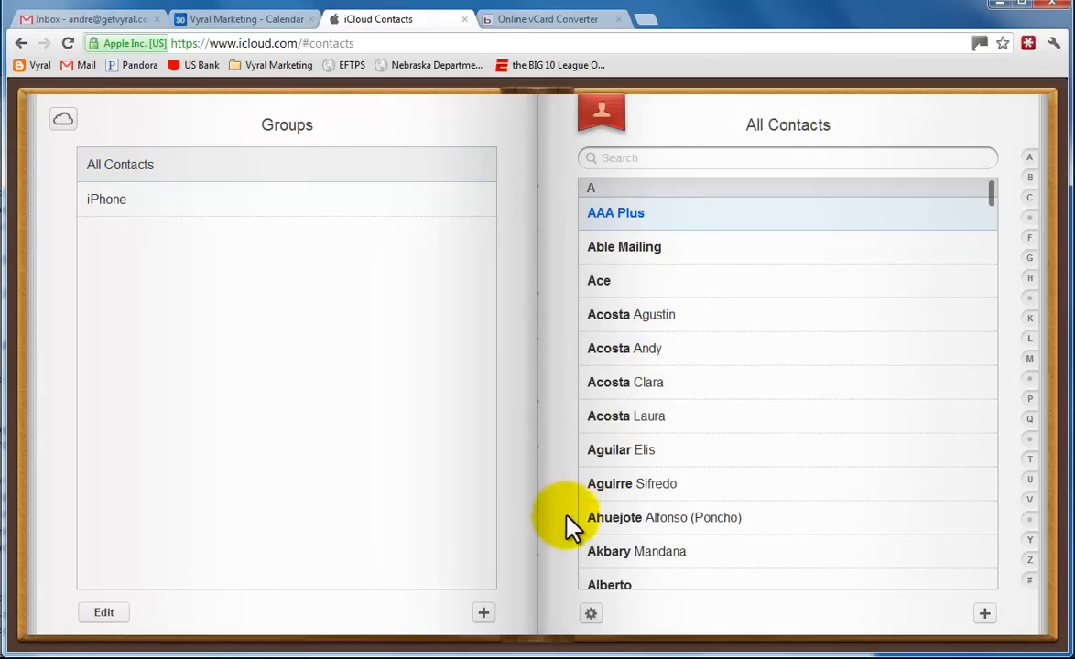
- Select every contact and export them all as a single vCard file
left_click(591, 614)
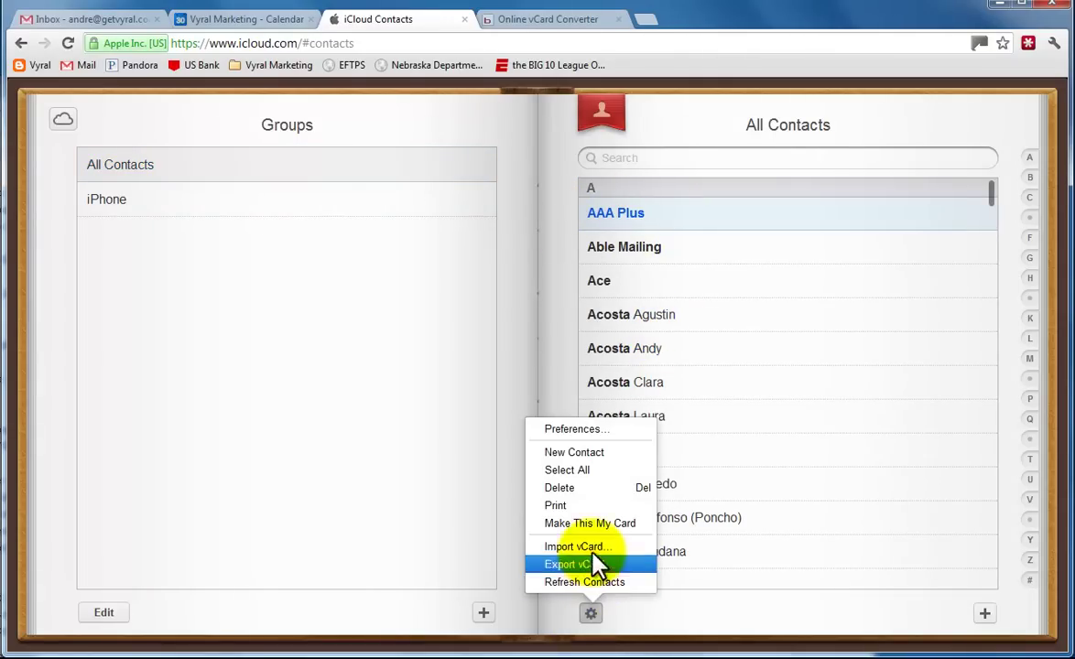
left_click(568, 564)
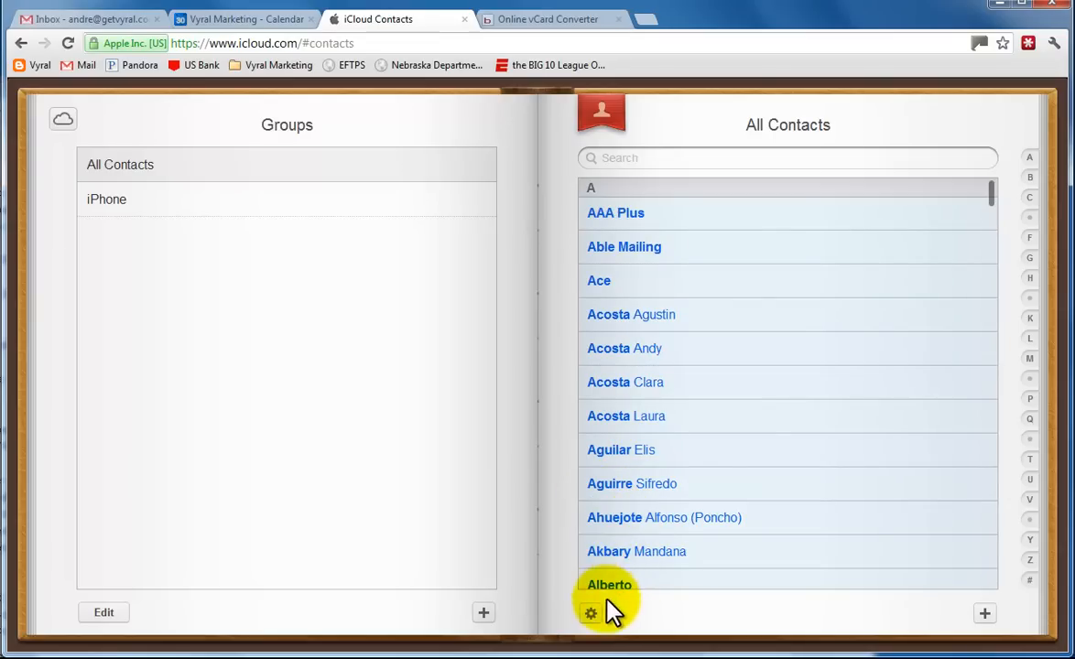
left_click(591, 611)
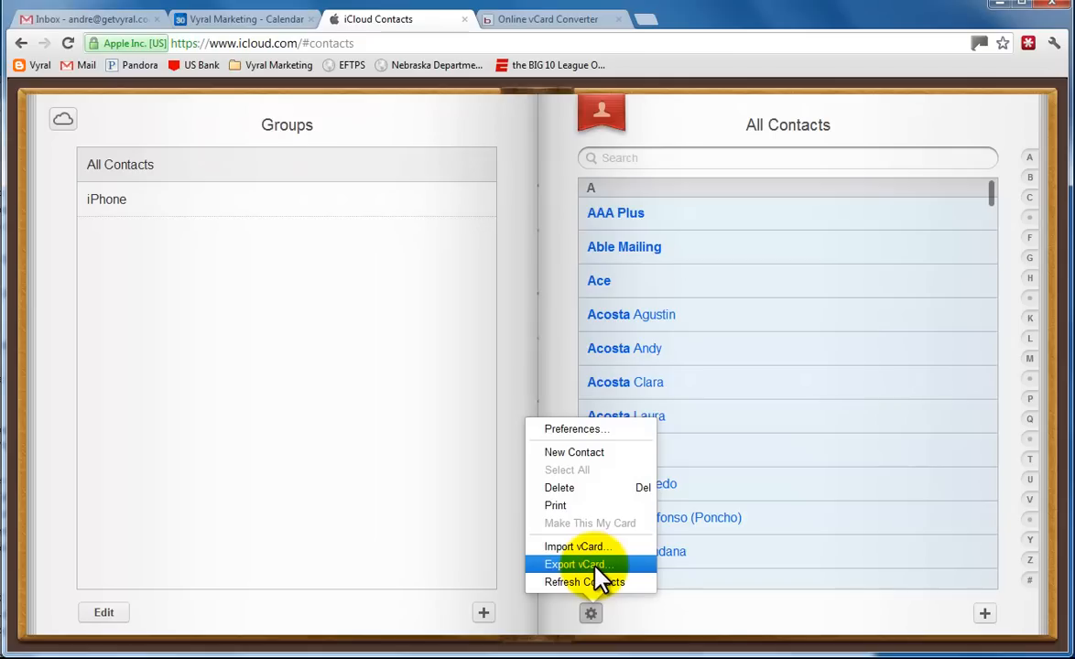
left_click(575, 564)
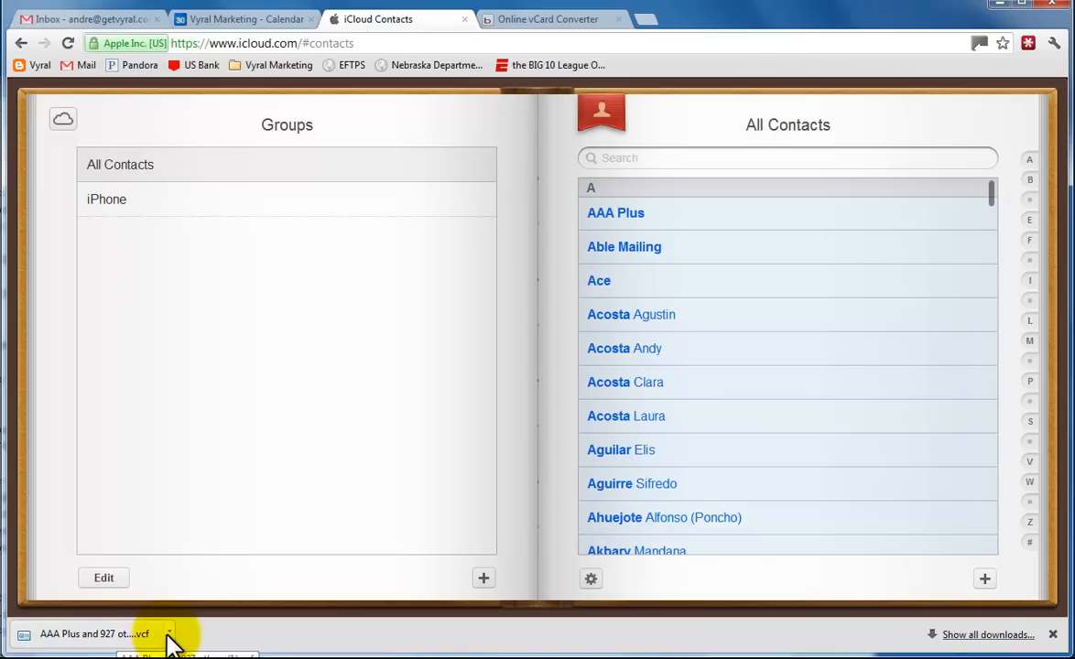
left_click(169, 630)
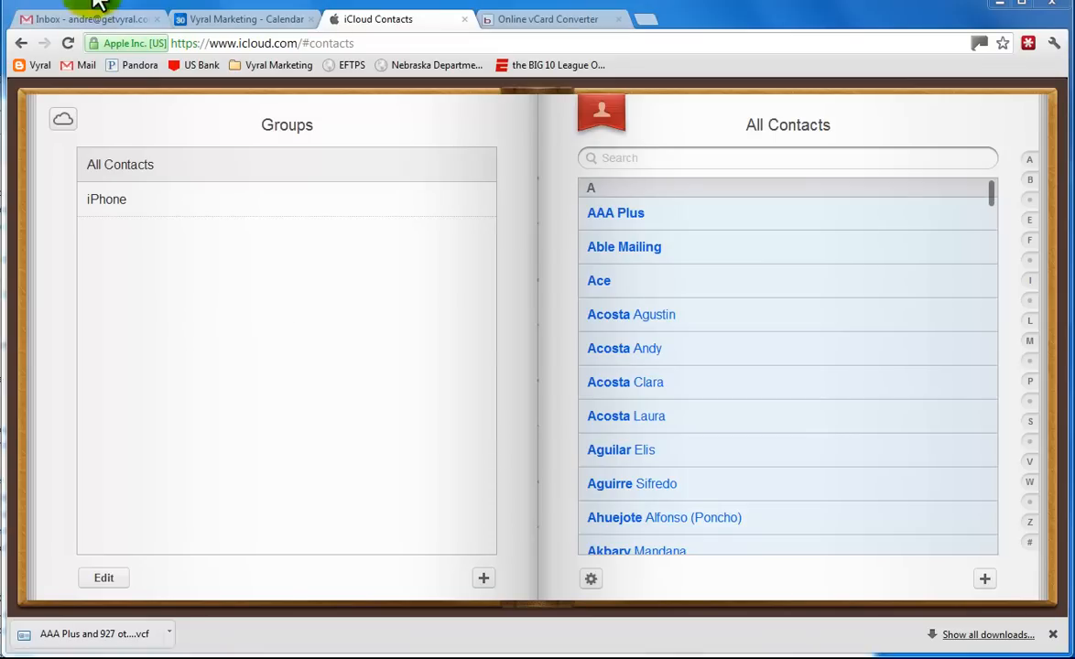
mouse_move(588, 48)
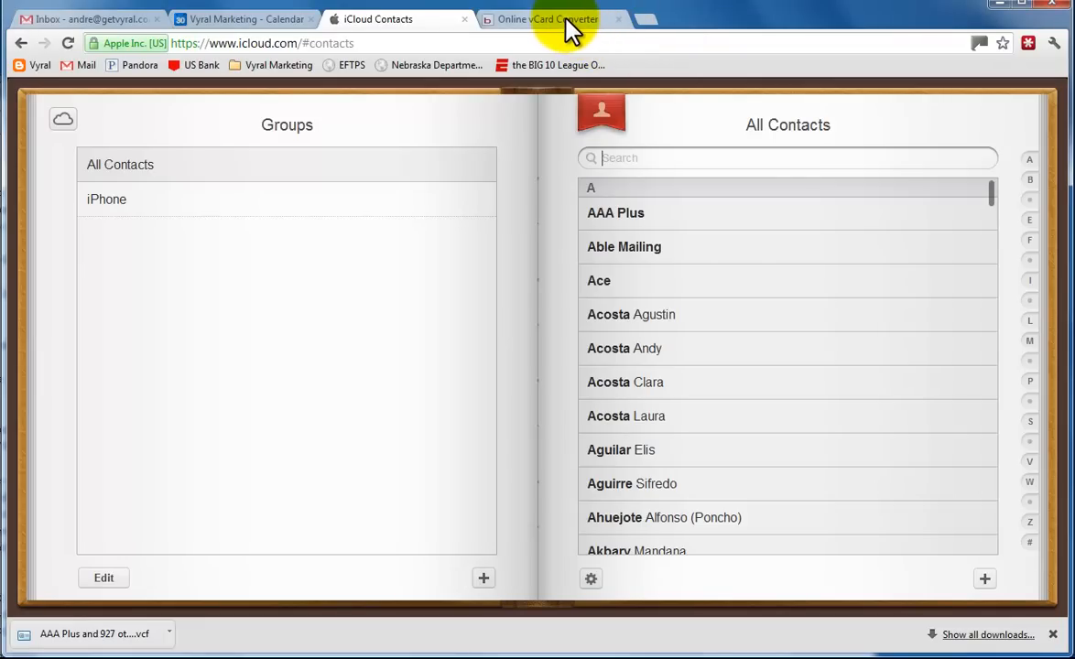
- Switch to the Online vCard Converter page in the browser
left_click(557, 18)
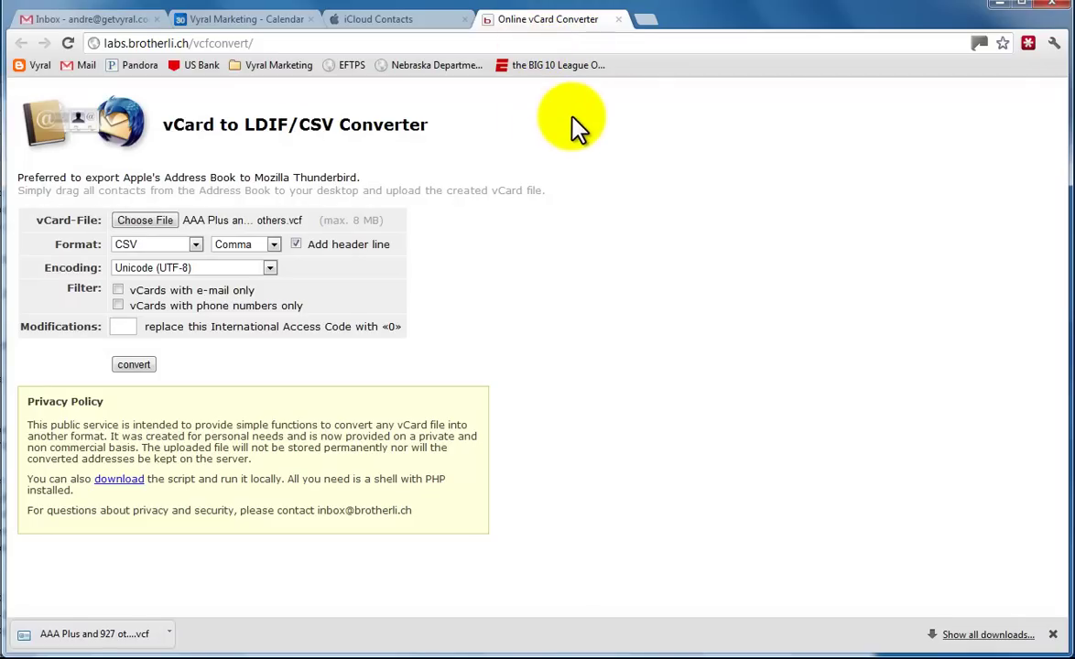
mouse_move(183, 91)
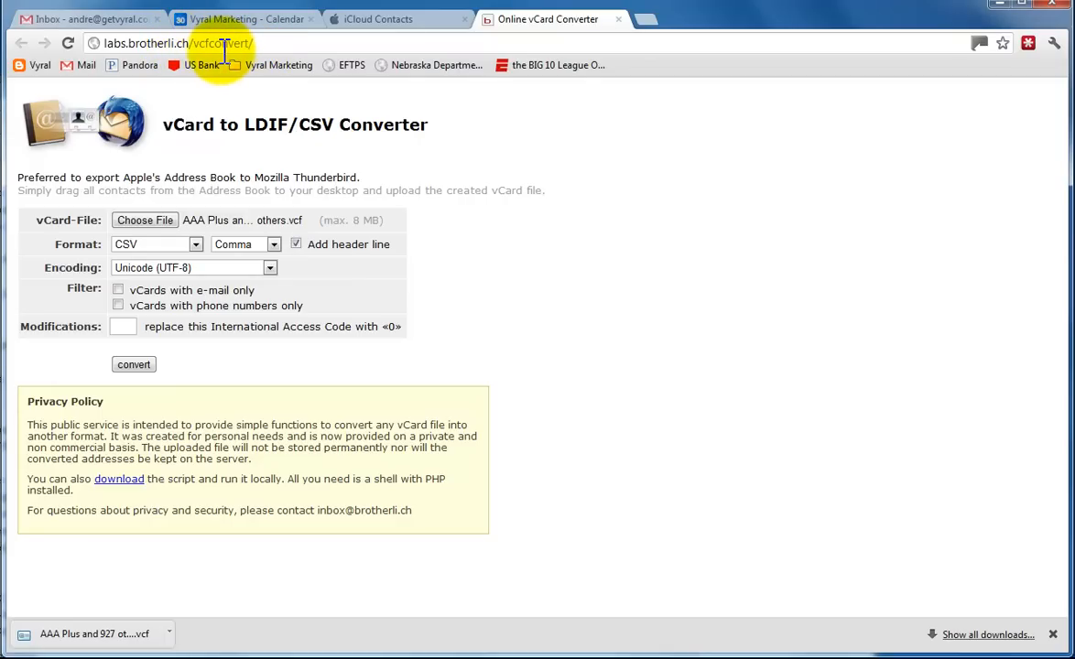
mouse_move(242, 161)
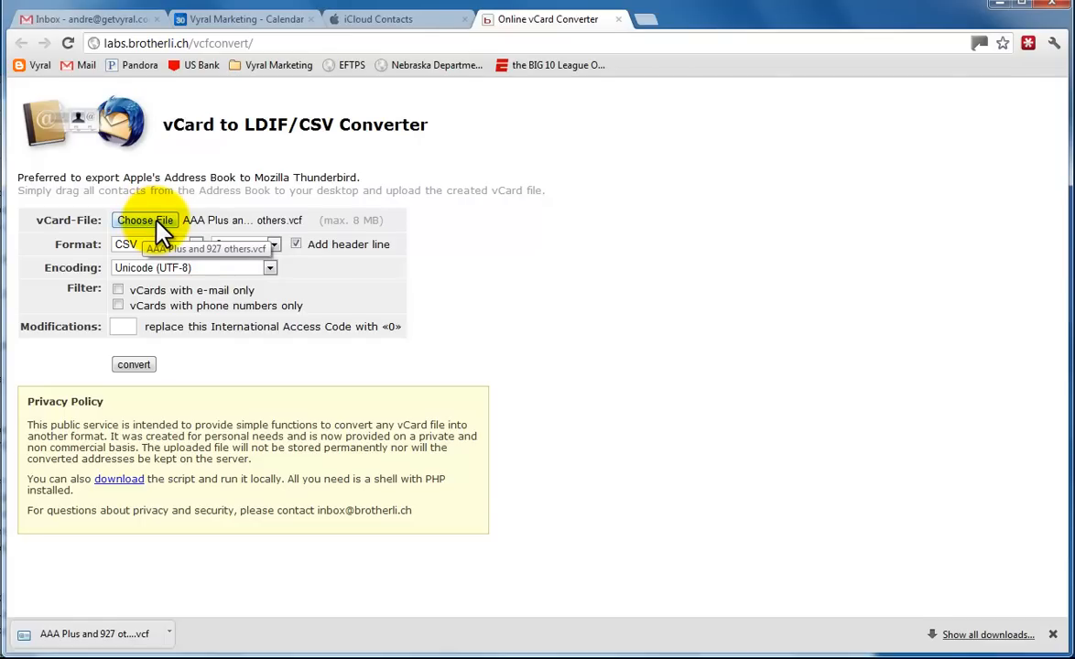
- Choose the exported 'AAA Plus and 927 others' vcf from the Desktop as the input file
left_click(142, 220)
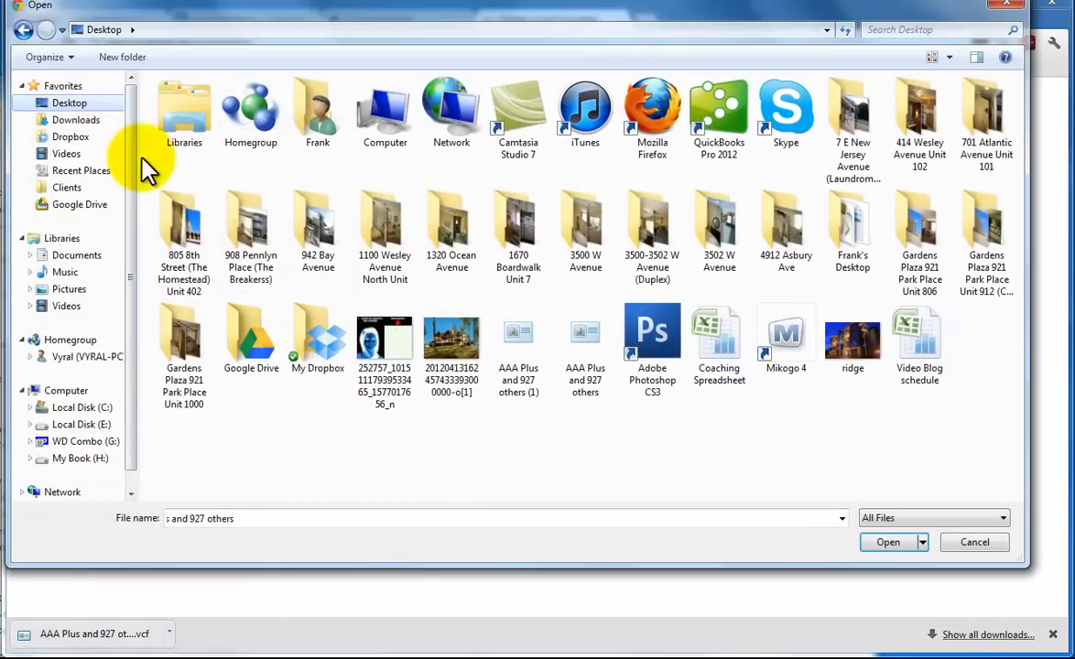
left_click(518, 339)
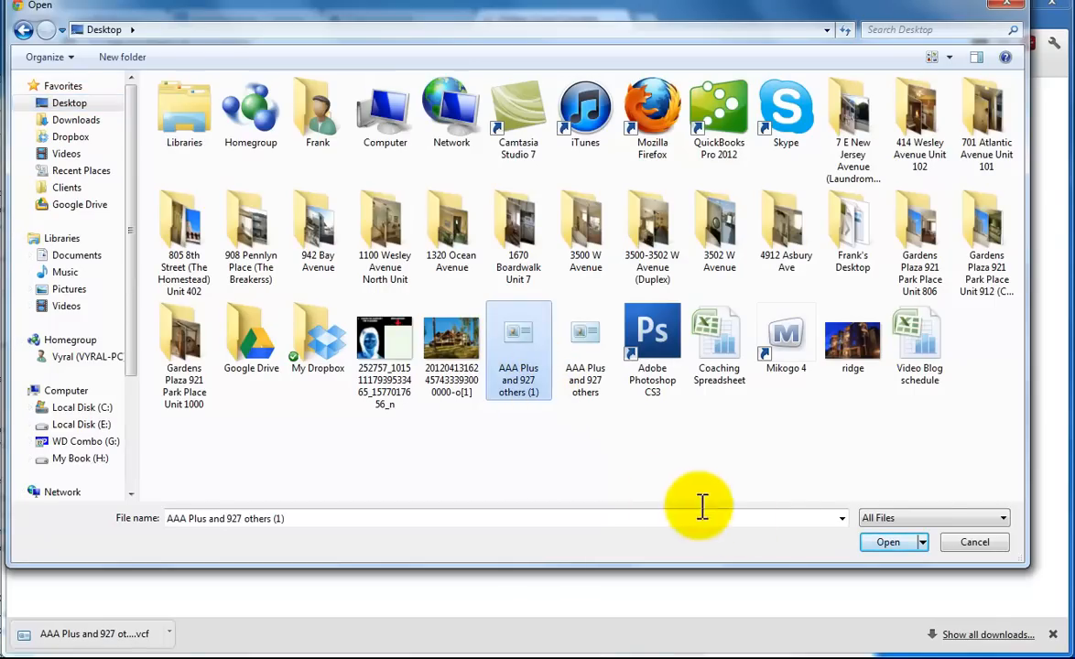
left_click(886, 542)
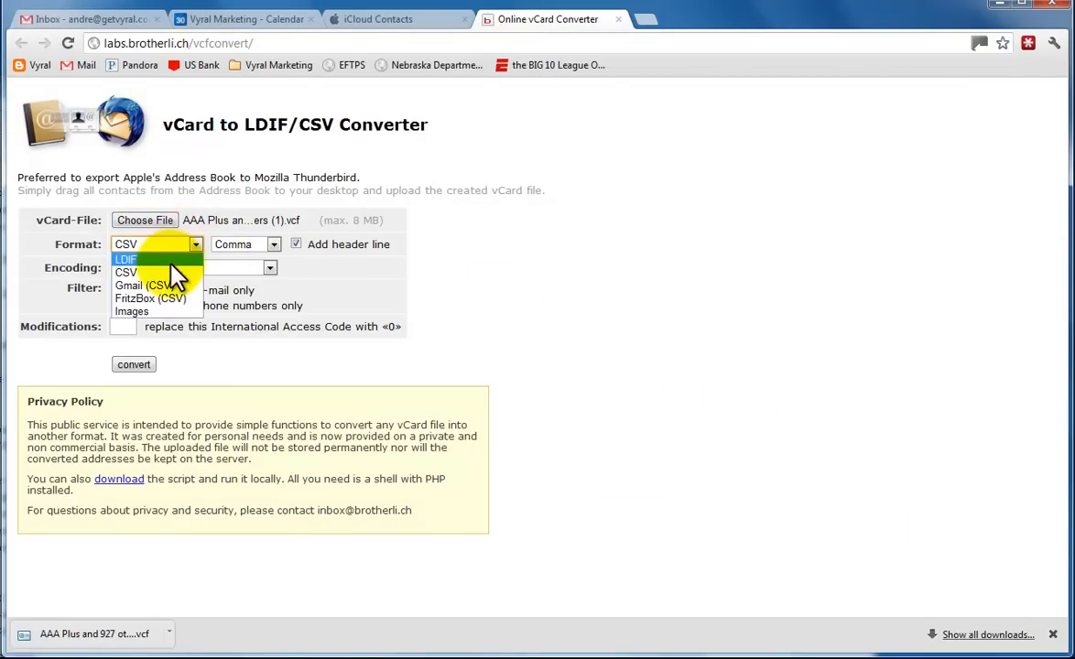
mouse_move(182, 286)
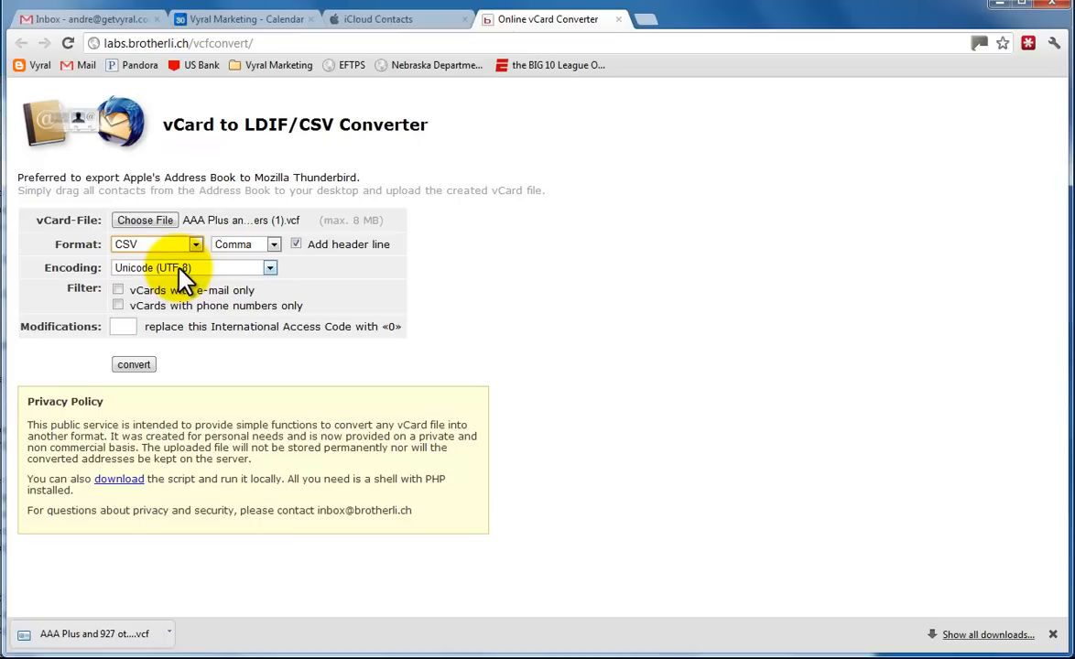
- Keep comma as the field separator and convert the vCard to CSV
left_click(275, 243)
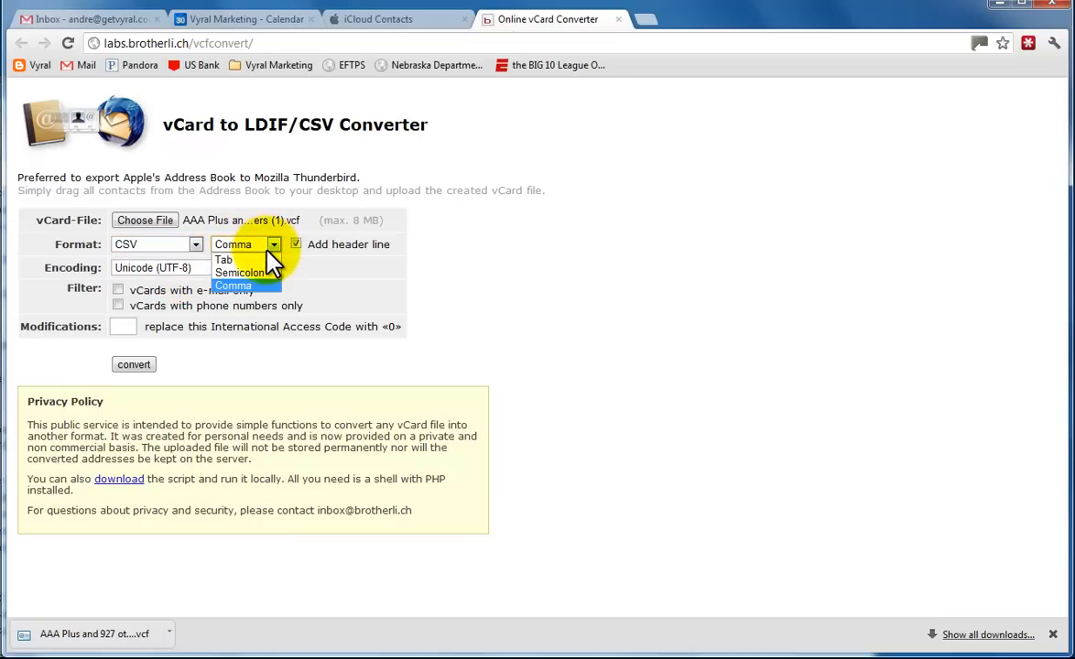
mouse_move(255, 260)
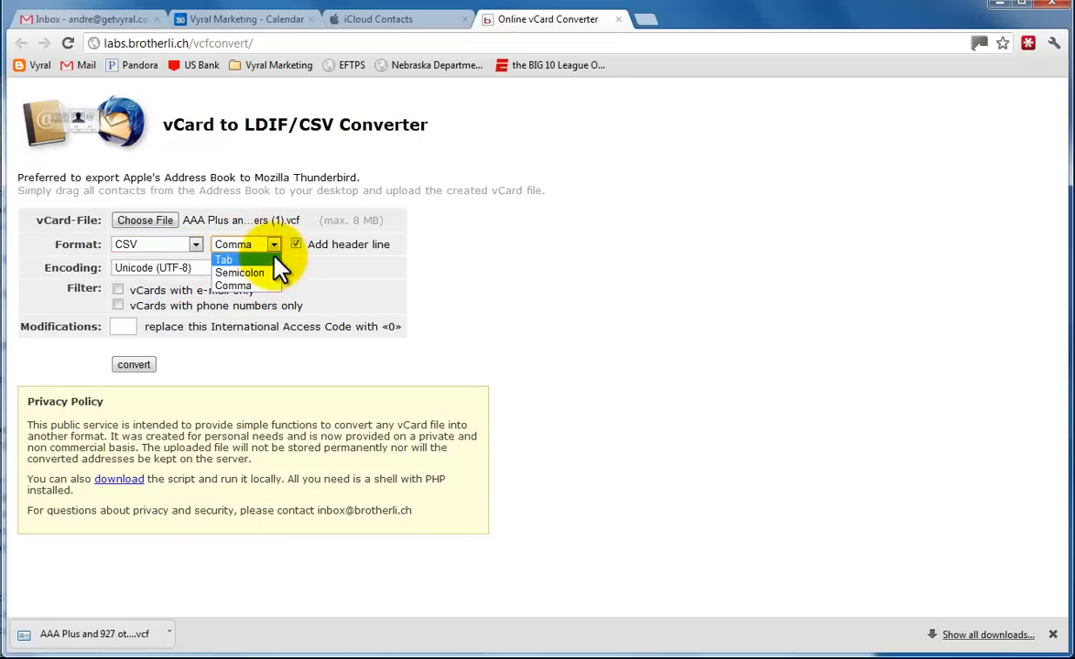
mouse_move(246, 285)
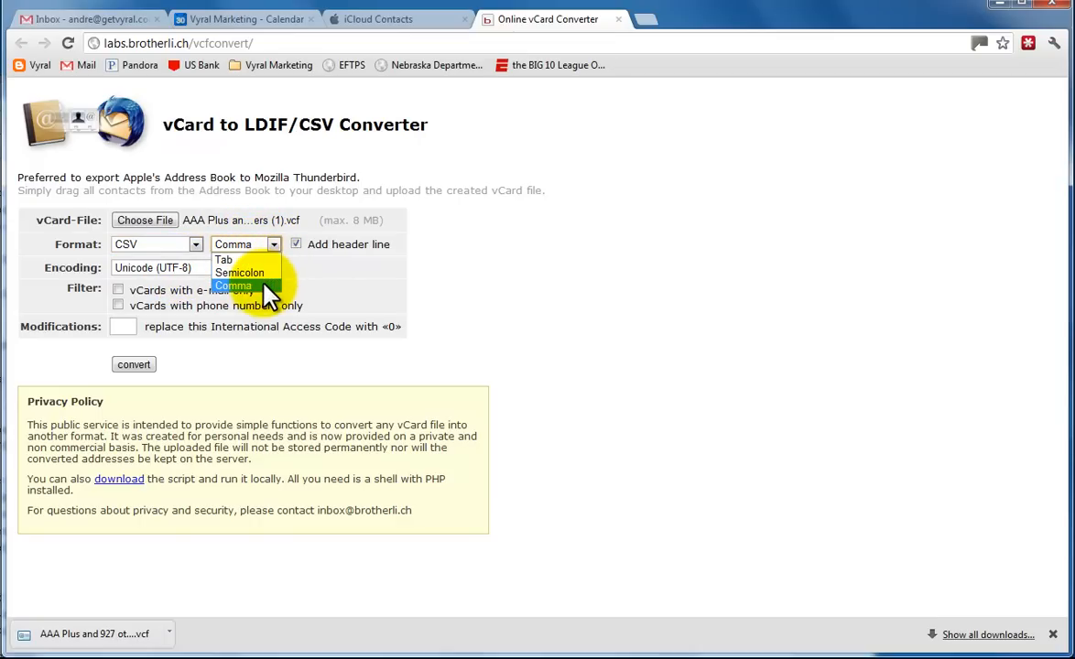
left_click(234, 285)
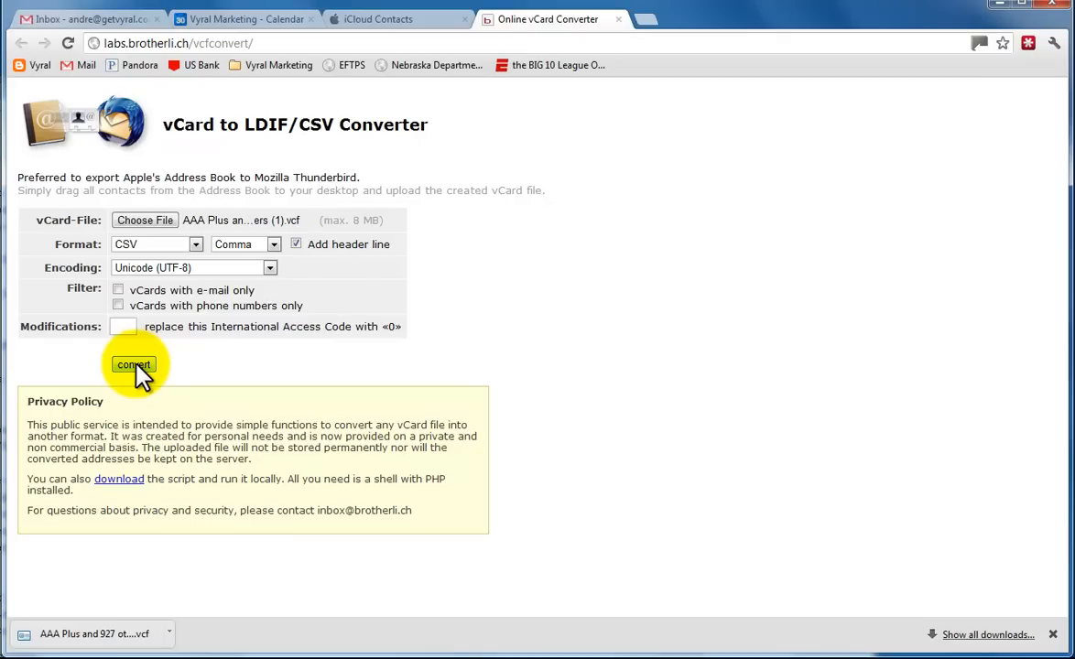
left_click(132, 364)
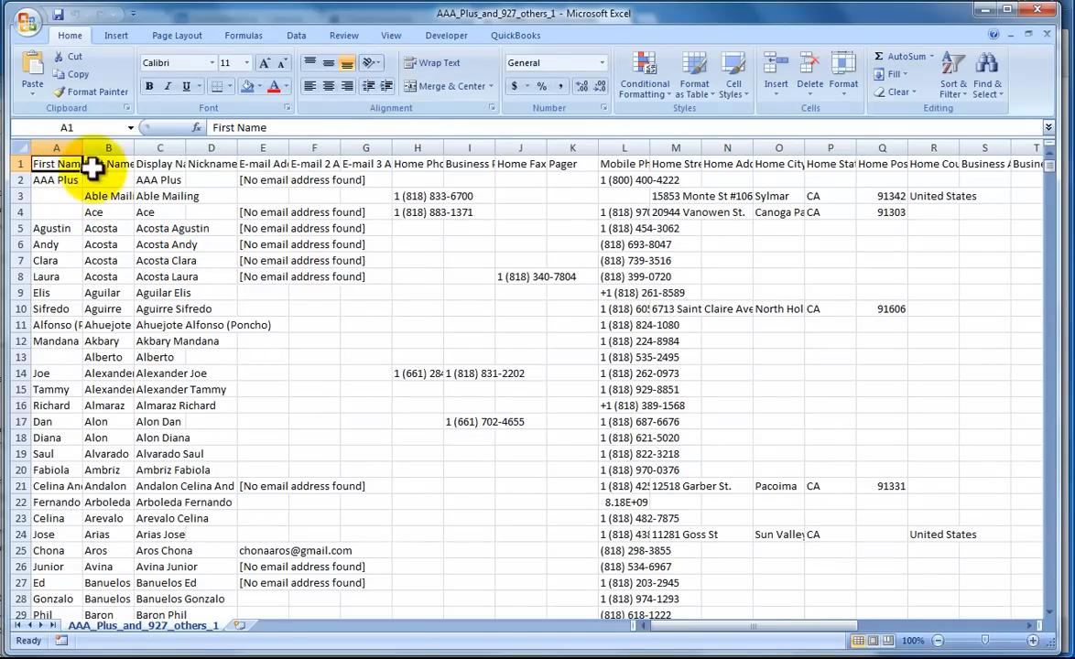
- Inspect the Last Name and e-mail header cells in the converted contacts sheet
left_click(108, 165)
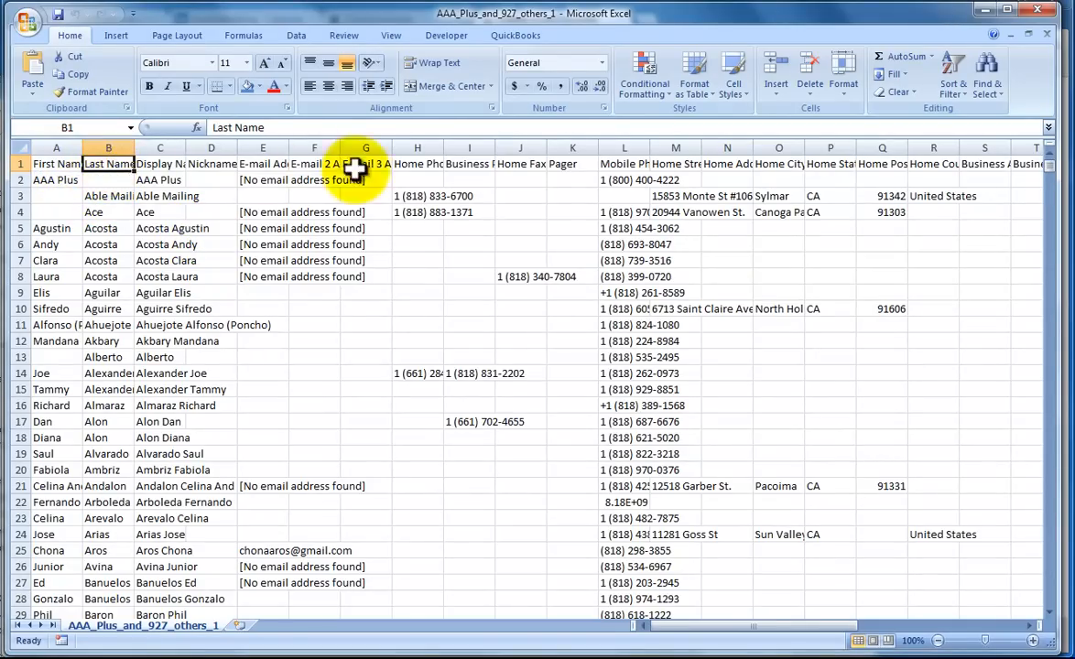
left_click(417, 165)
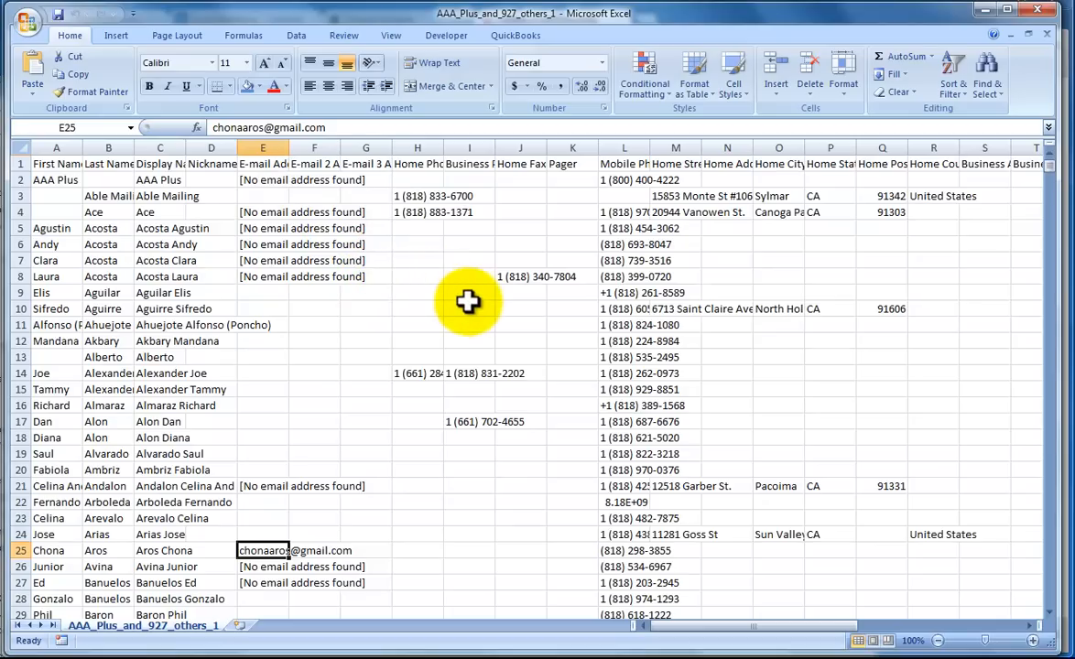
mouse_move(439, 293)
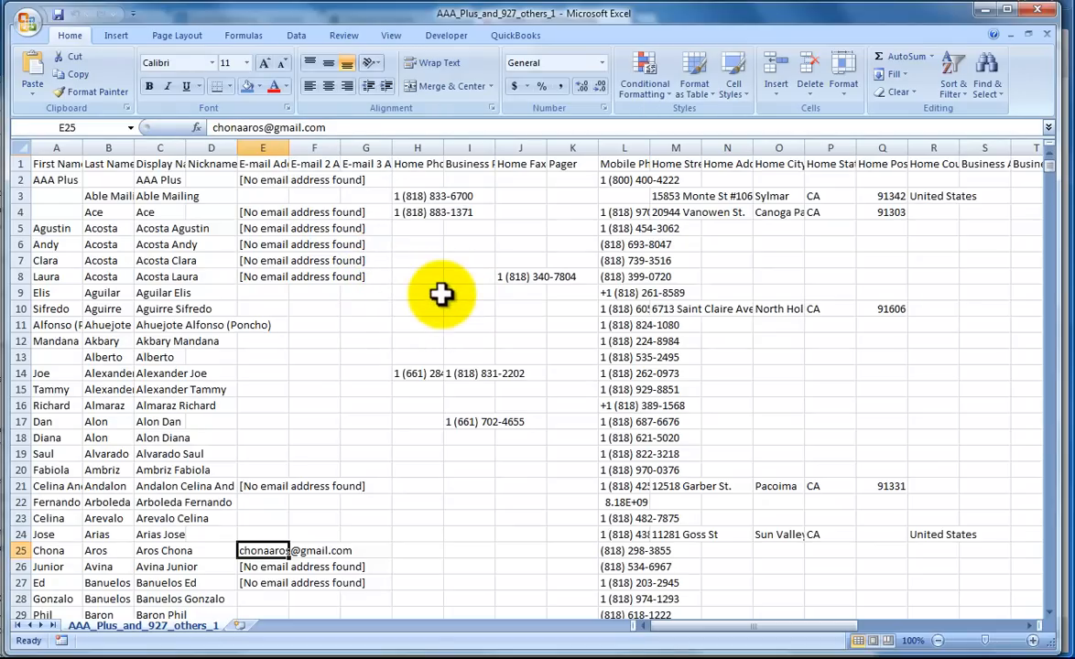